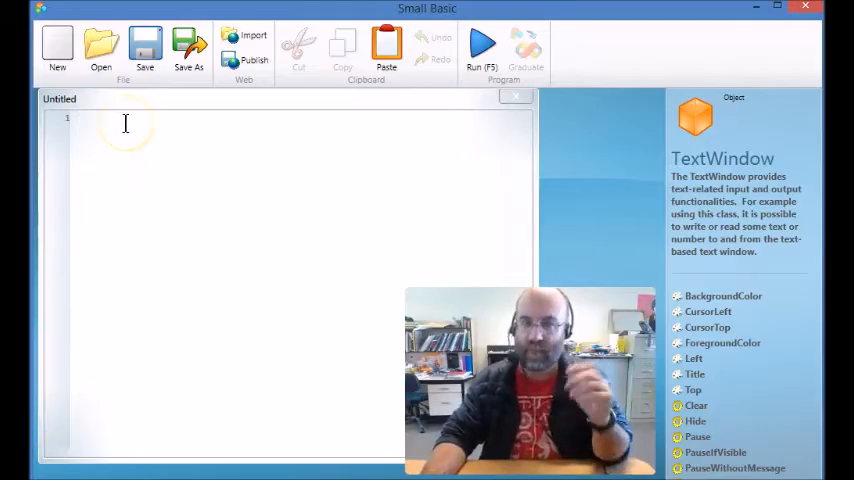
# Write the label start: on line 1 of the new program.
pyautogui.write('s')
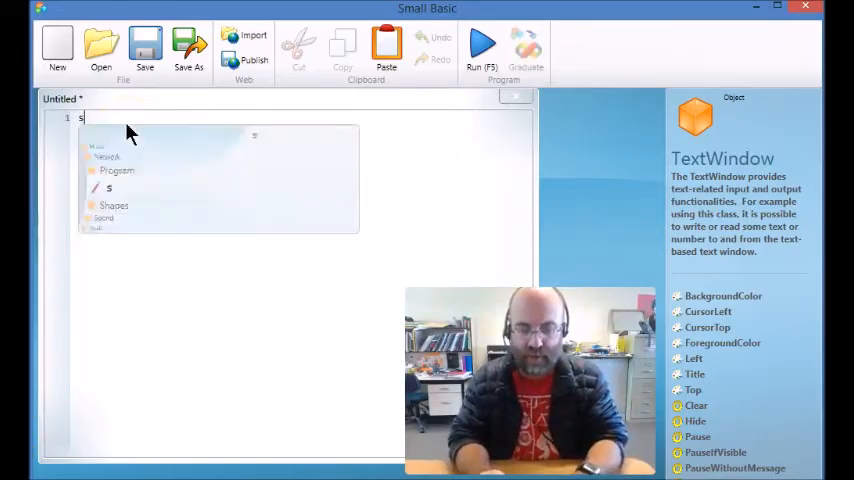
pyautogui.write('tart')
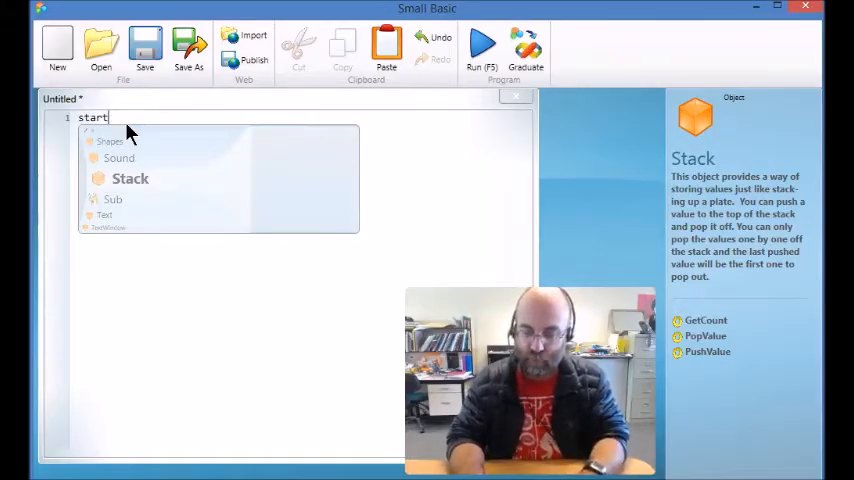
pyautogui.write(':')
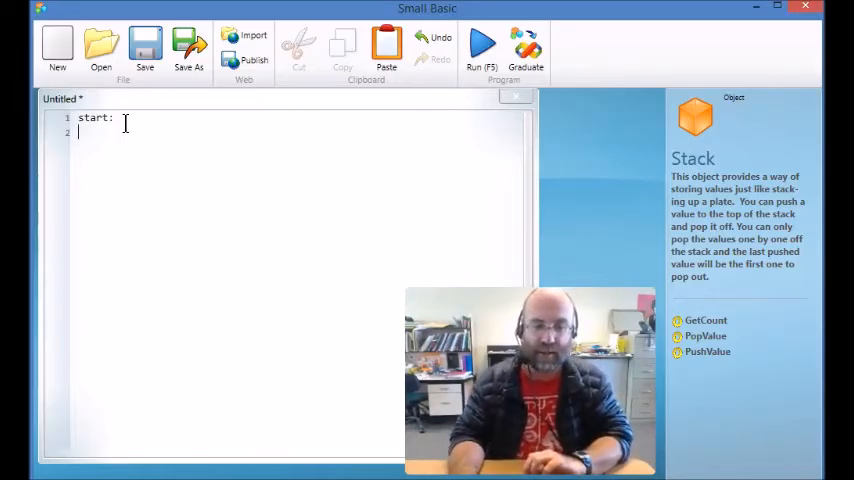
# Add Goto start on line 3, leaving line 2 blank under the label.
pyautogui.press('enter')
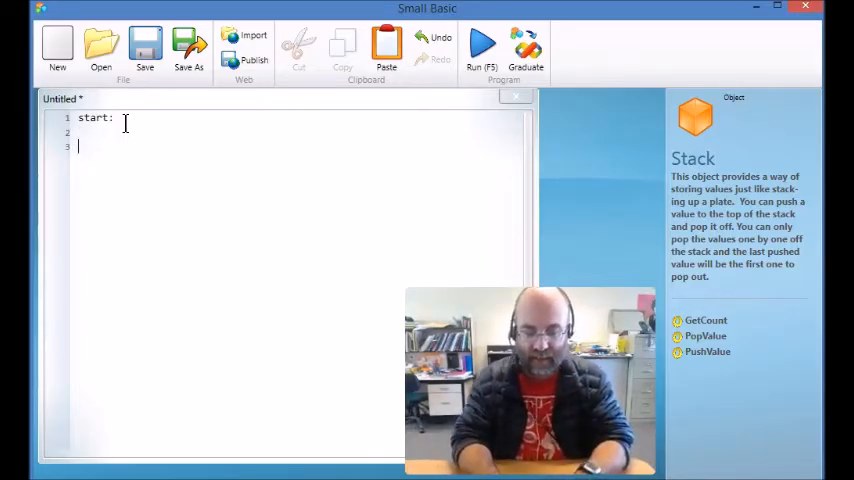
pyautogui.write('Goto')
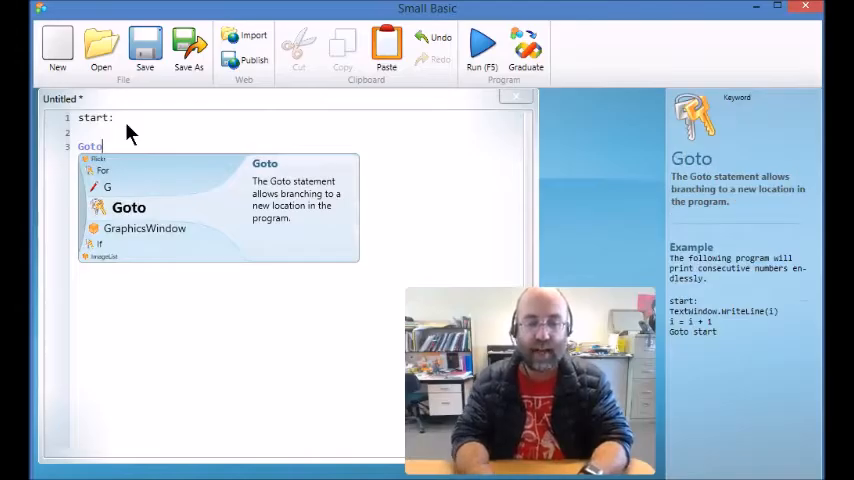
pyautogui.write('start')
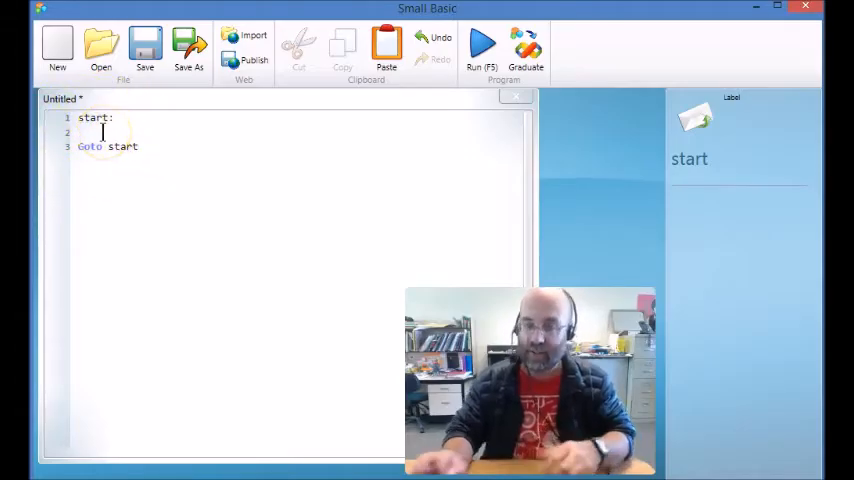
# Fill line 2 with TextWindow.WriteLine("Hello") to complete the endless print loop.
pyautogui.write('TextWindow')
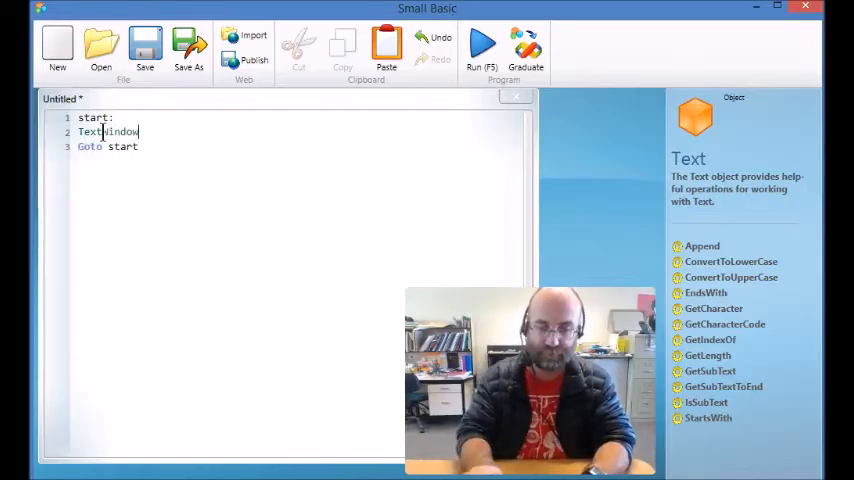
pyautogui.write('.WriteLine"He')
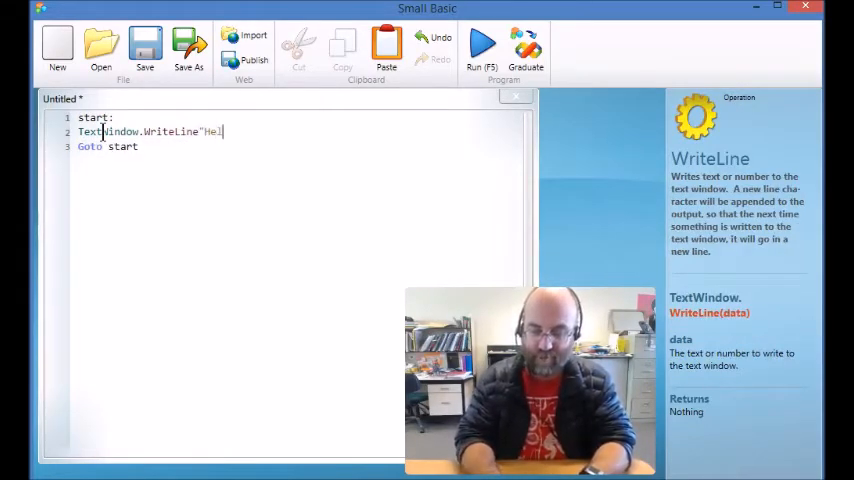
pyautogui.write('lo")')
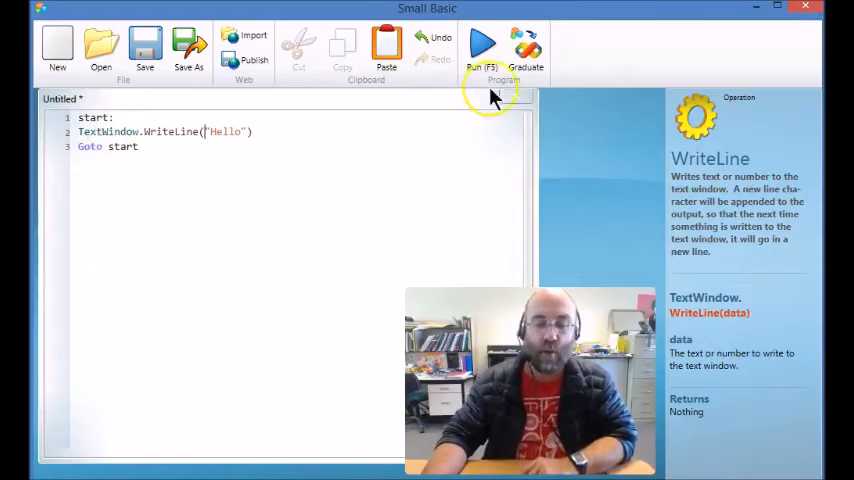
pyautogui.click(480, 44)
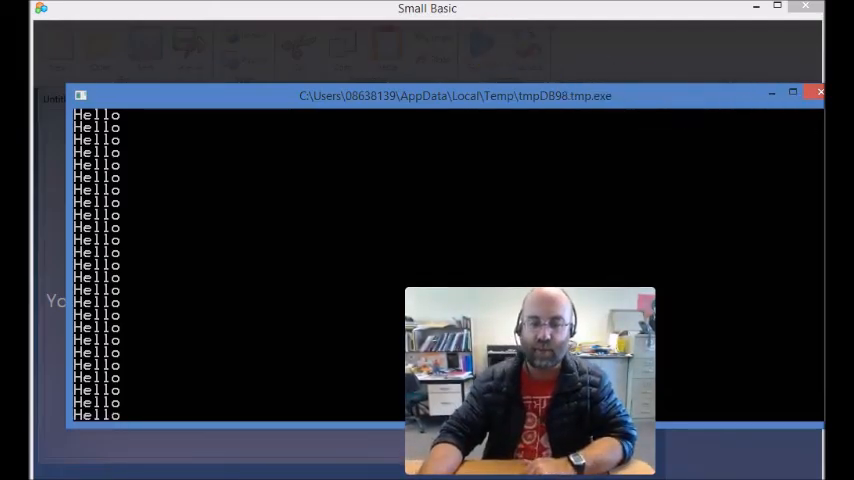
pyautogui.click(820, 92)
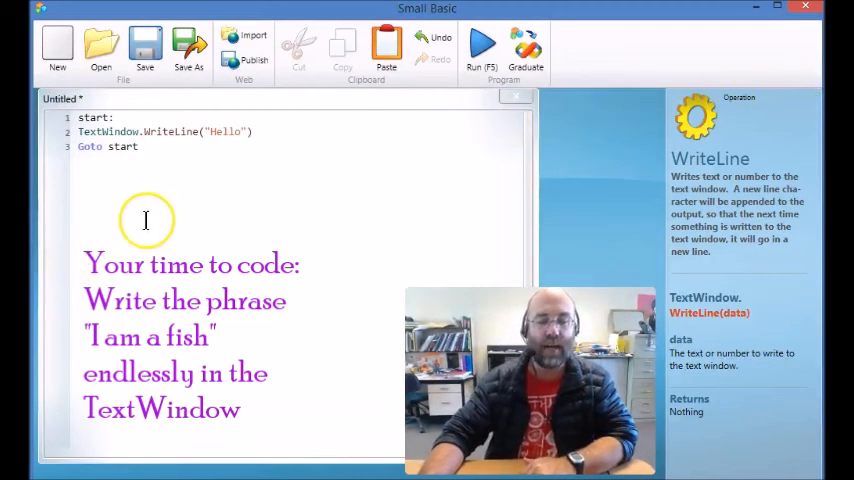